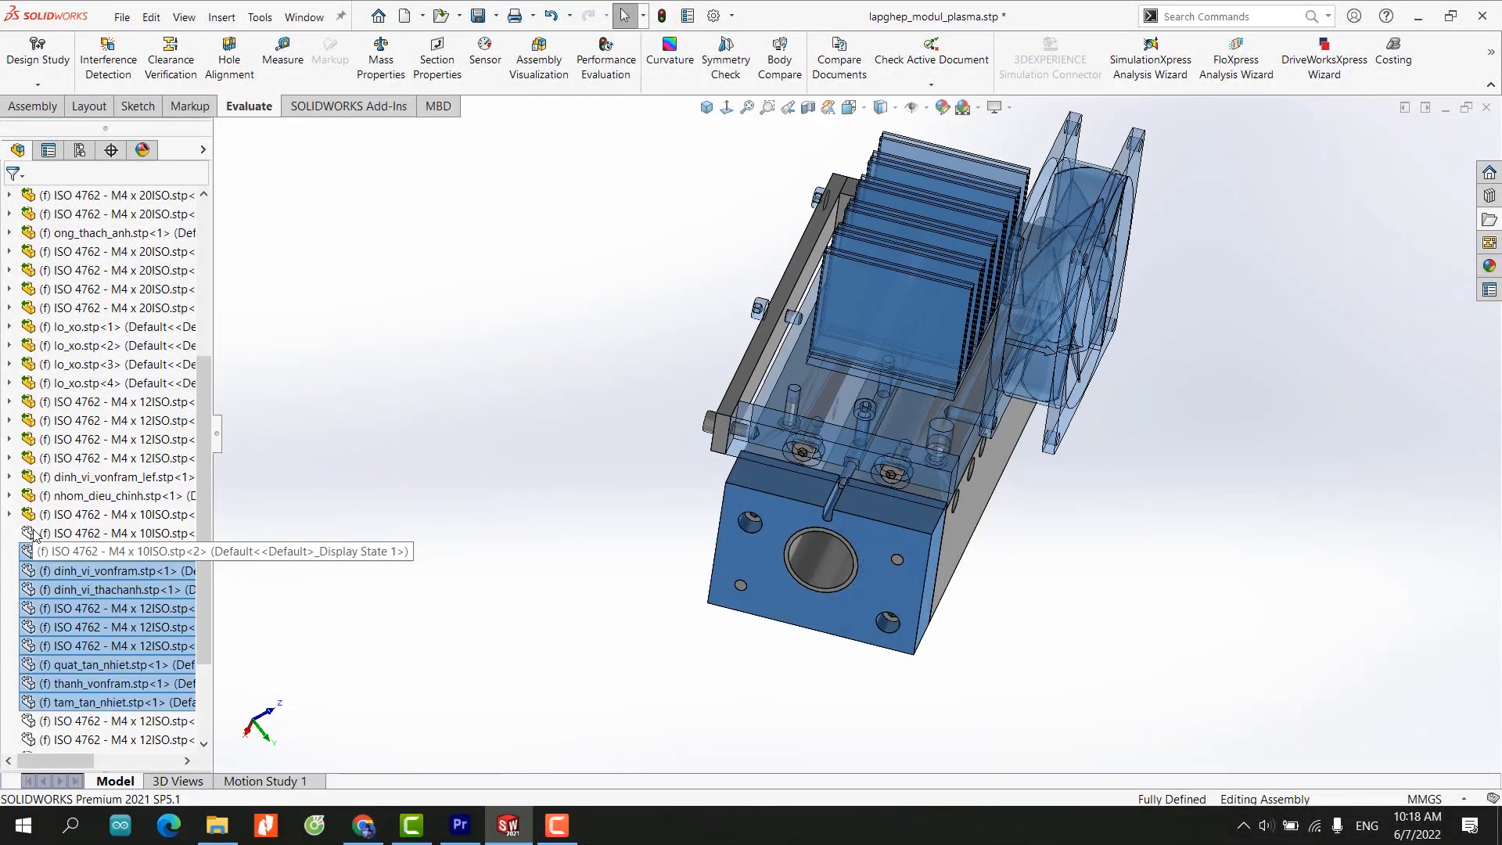
Step: Turn off Change Transparency for the fan and heat sink so they show solid
right_click(63, 607)
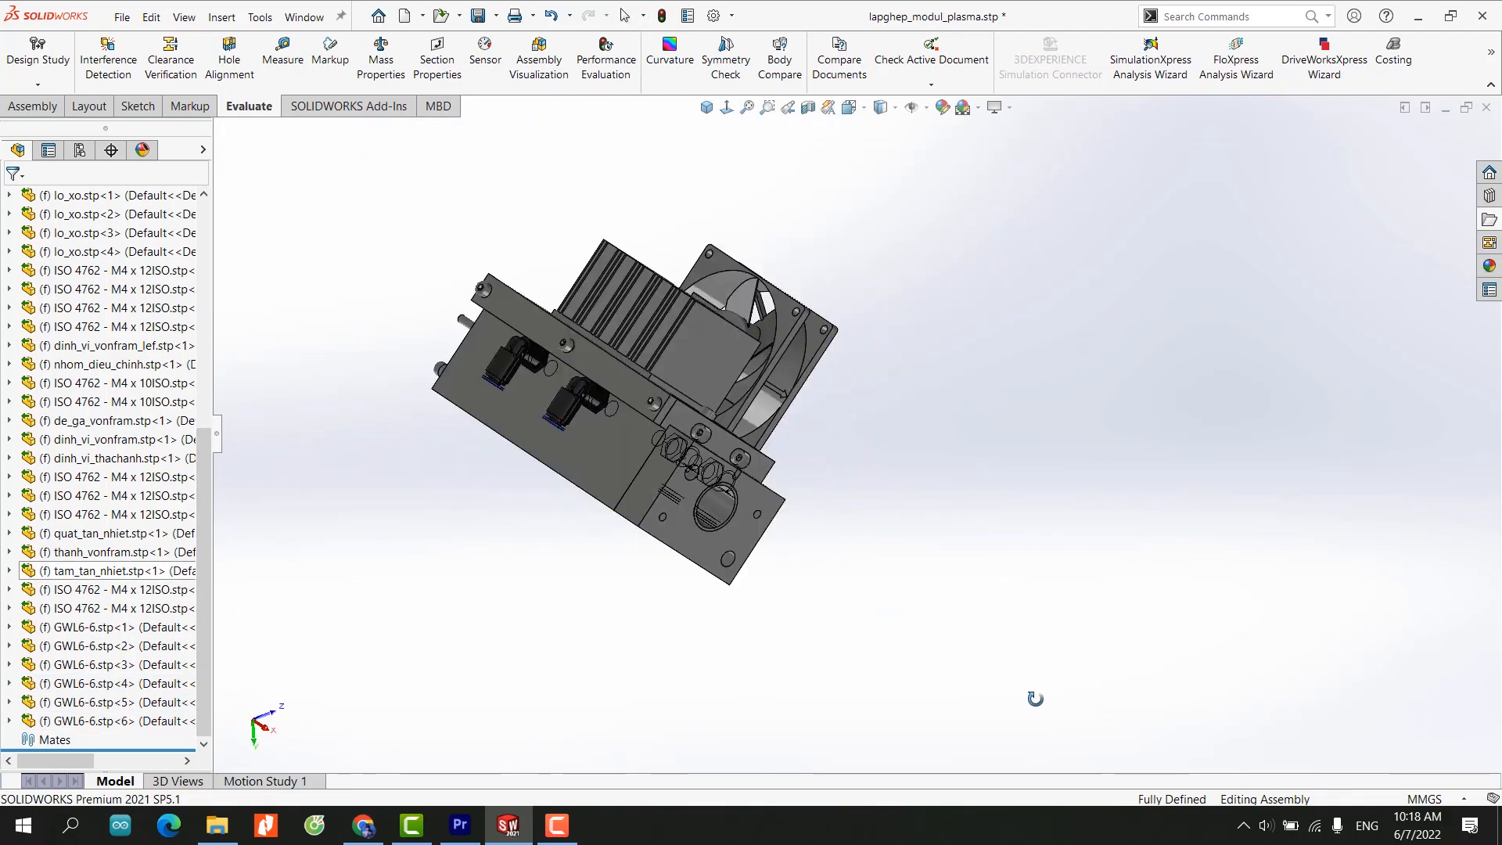
click(437, 53)
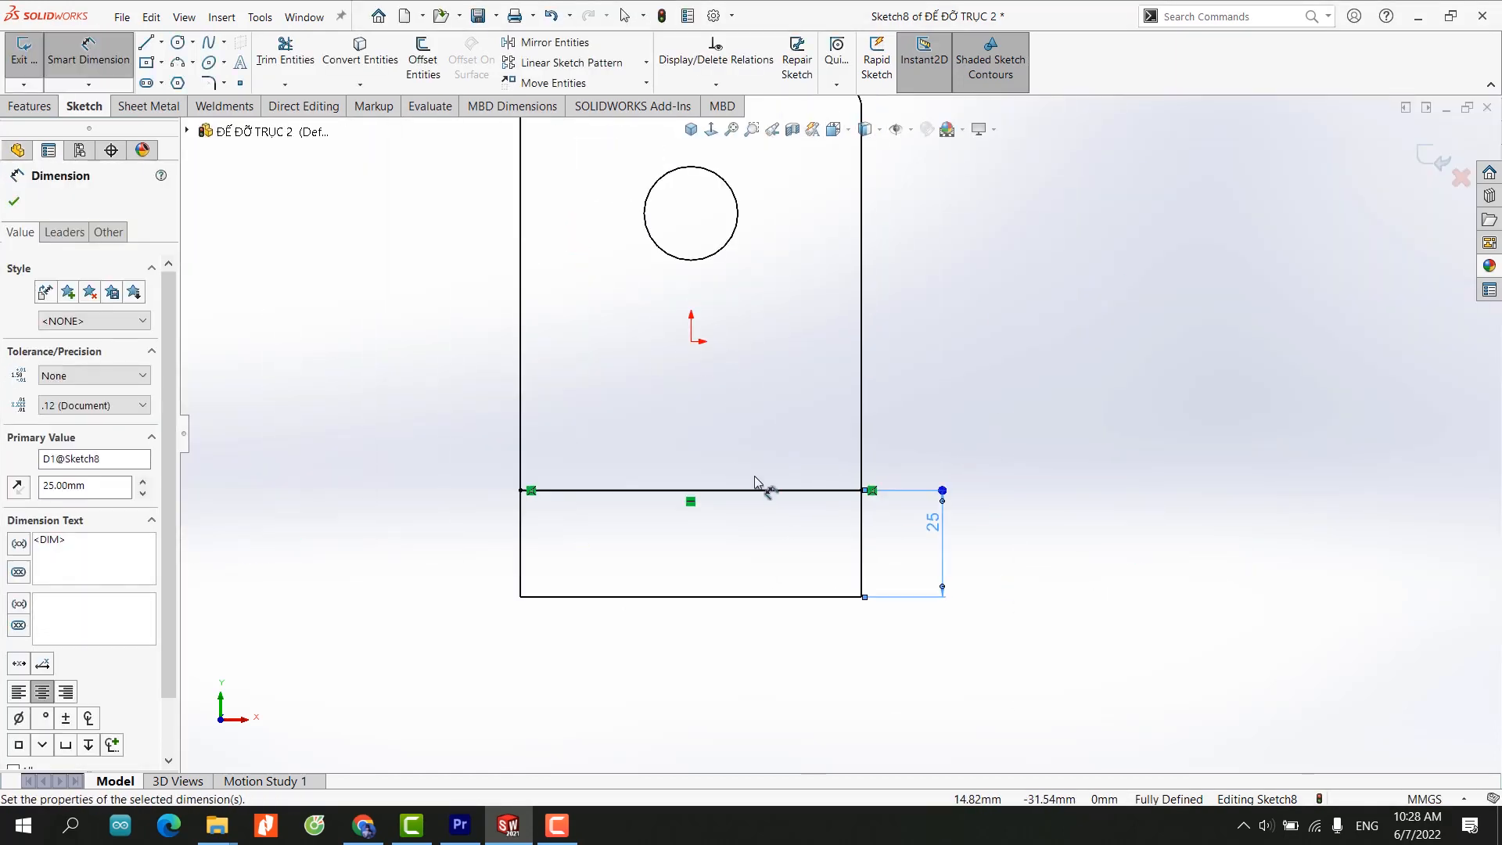
Step: Start the Circle tool and place the first circle centred on the 25 mm line
click(174, 42)
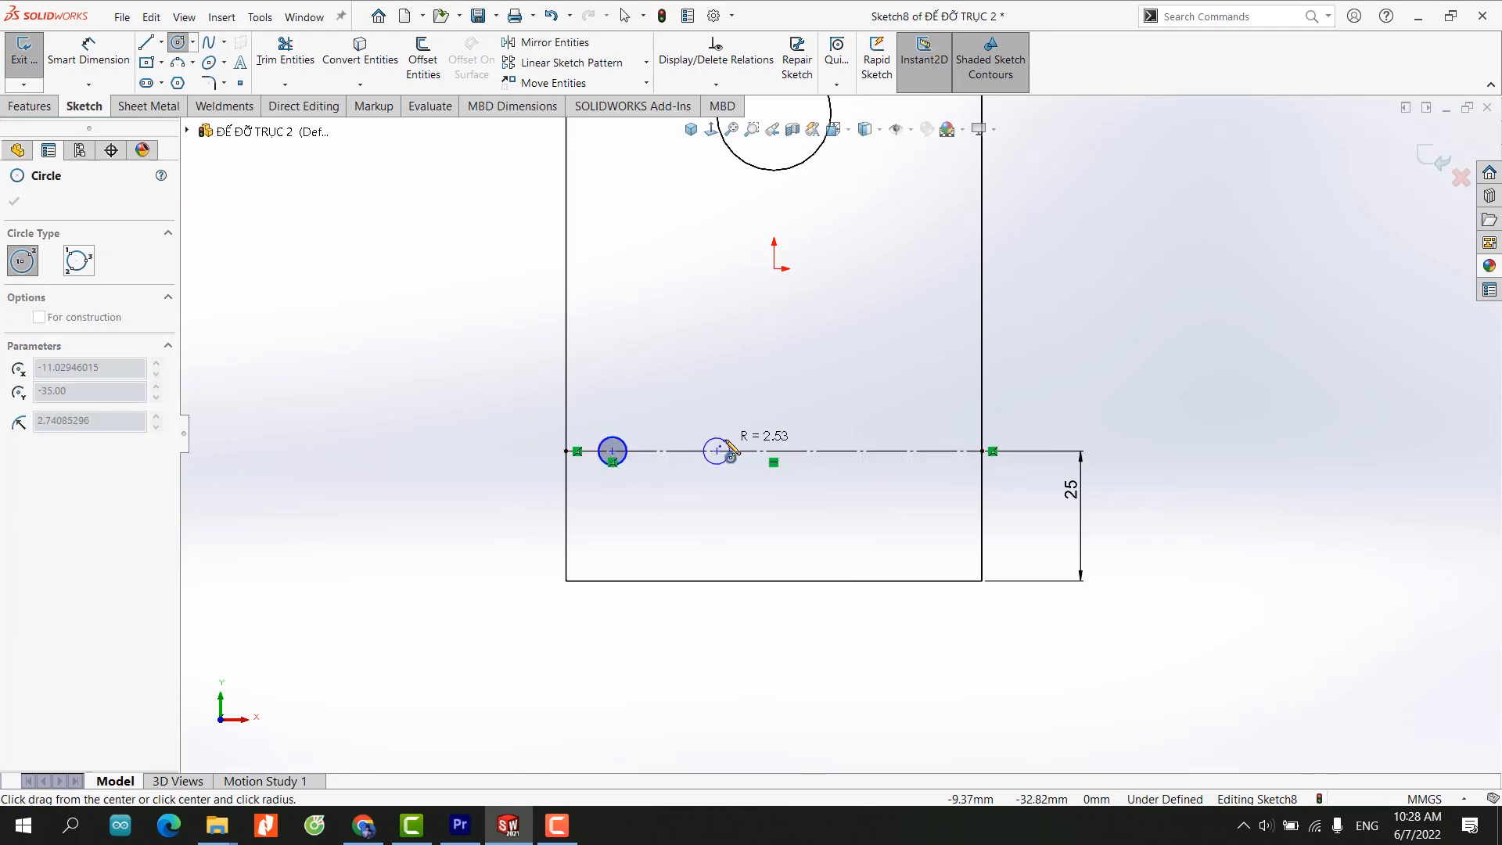
click(869, 496)
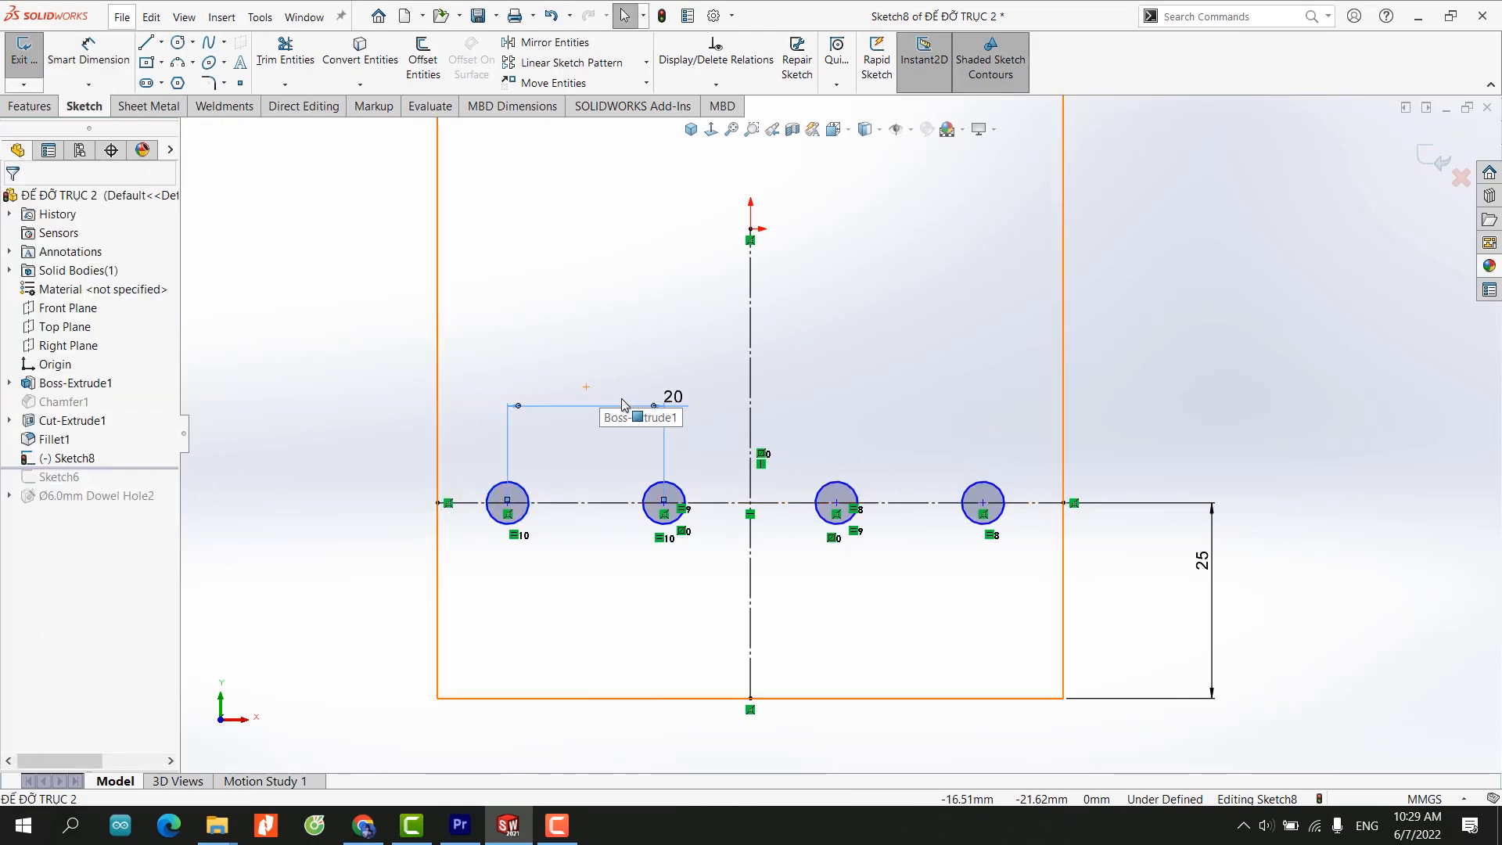
Step: Open the SC8LUU Double Bearing Mount part rolled back below Boss-Extrude1
click(506, 503)
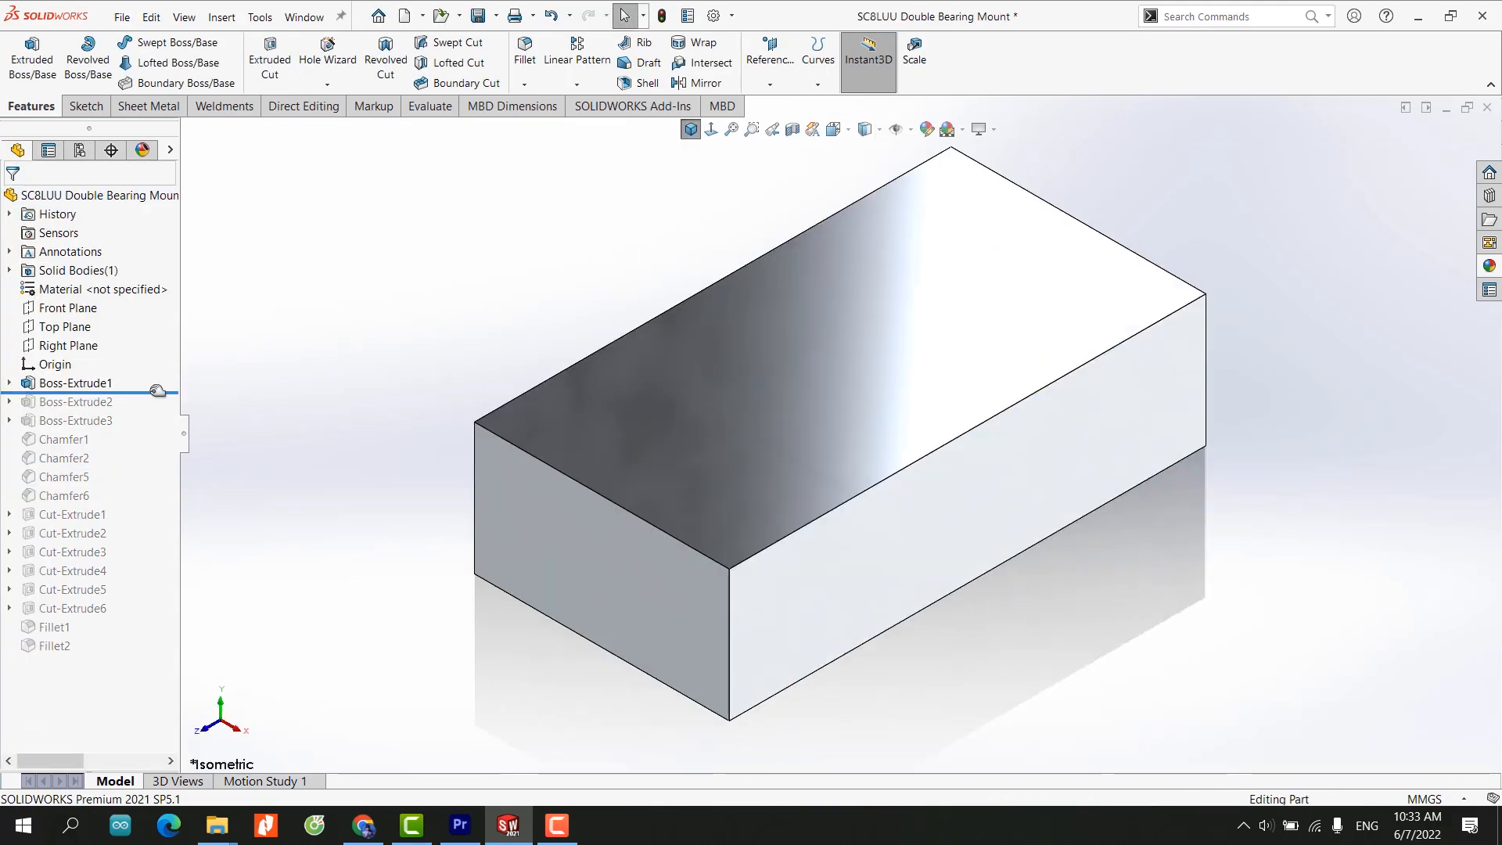
Step: Add a 0.10 mm fillet on the bearing ring's circular edge and confirm it
click(66, 438)
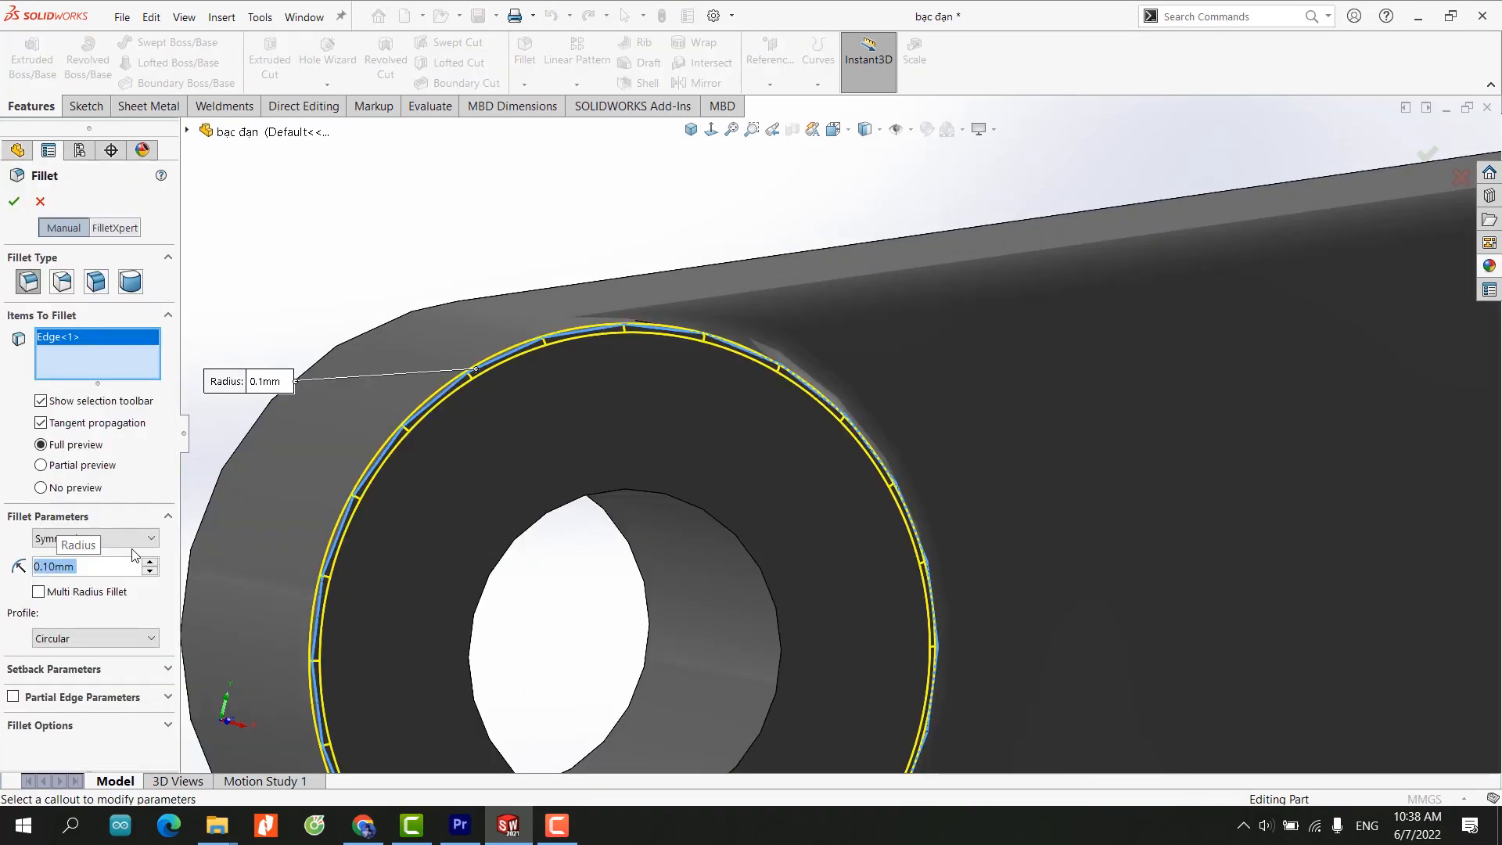
click(14, 202)
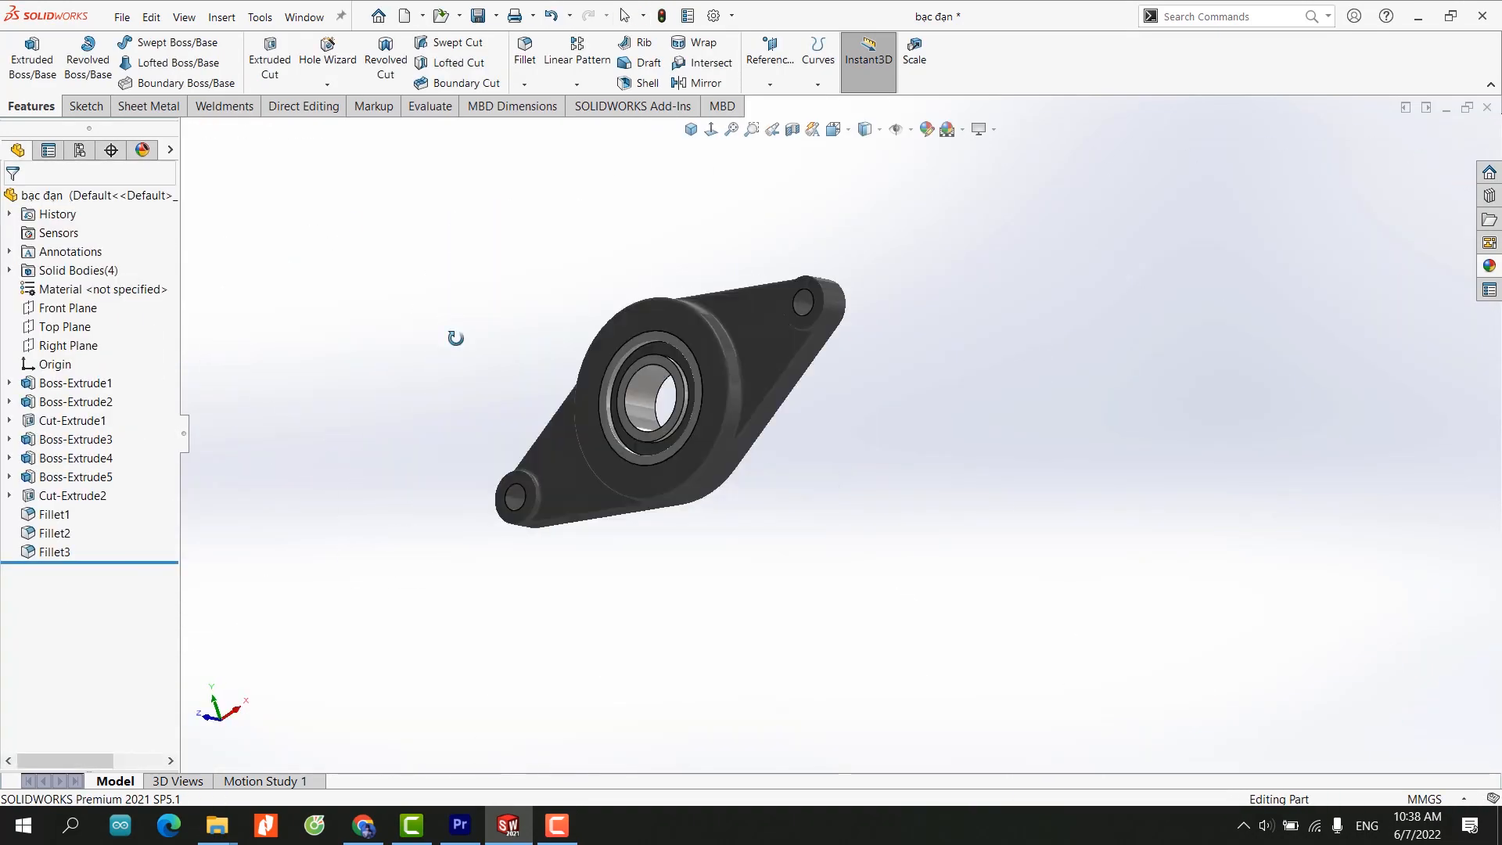